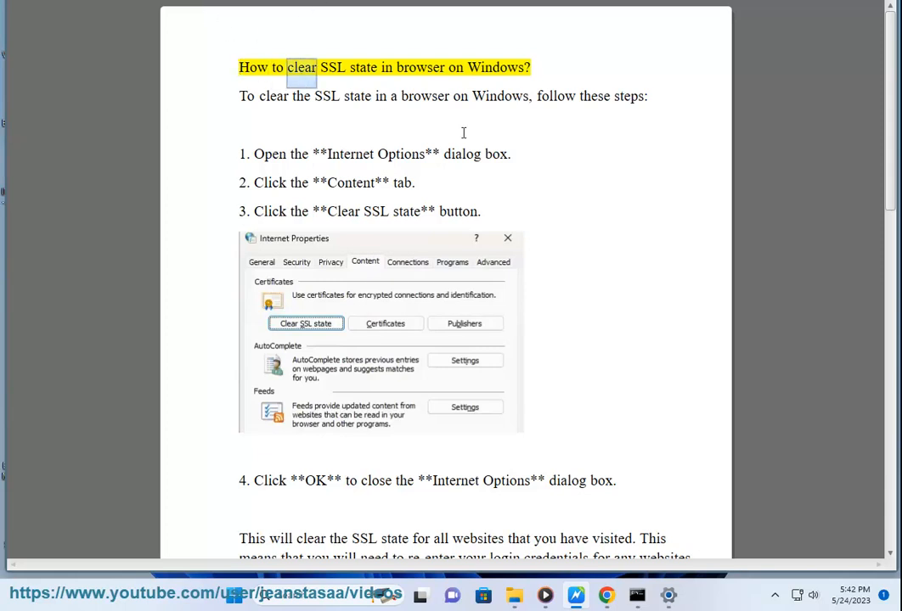
- Review the SSL-clearing steps in Word and open Internet Properties from Windows
double_click(496, 67)
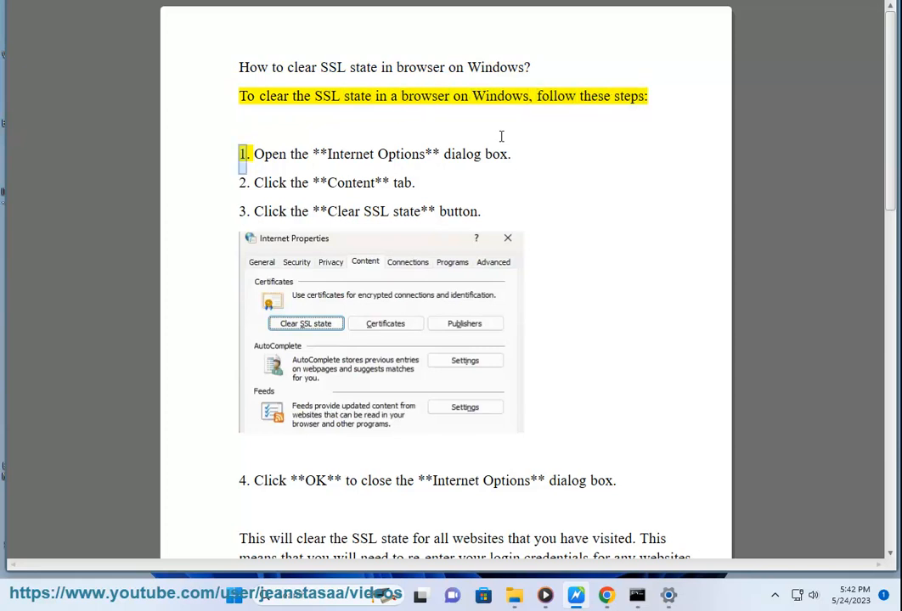
click(234, 595)
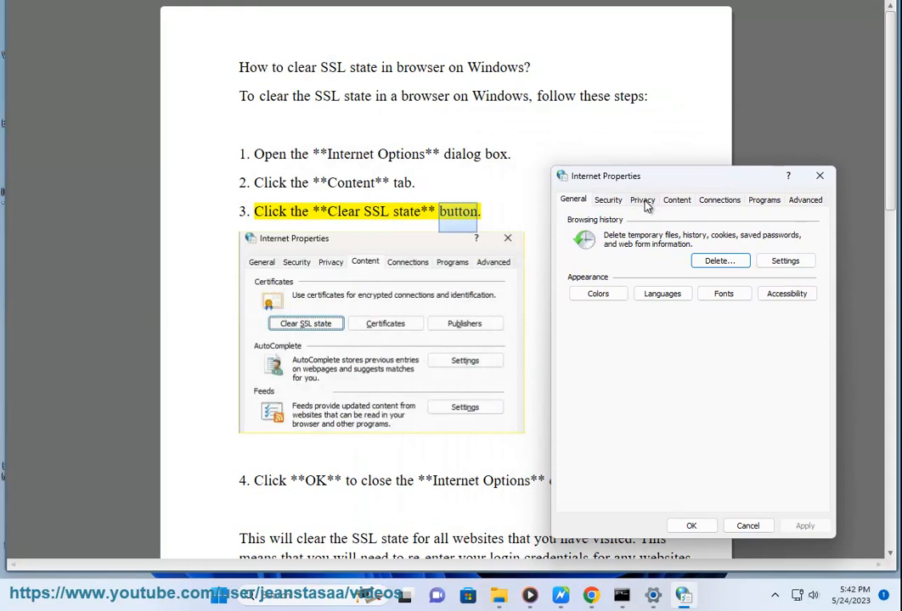
- Clear the SSL state on the Content tab, confirm, and close Internet Properties
click(676, 199)
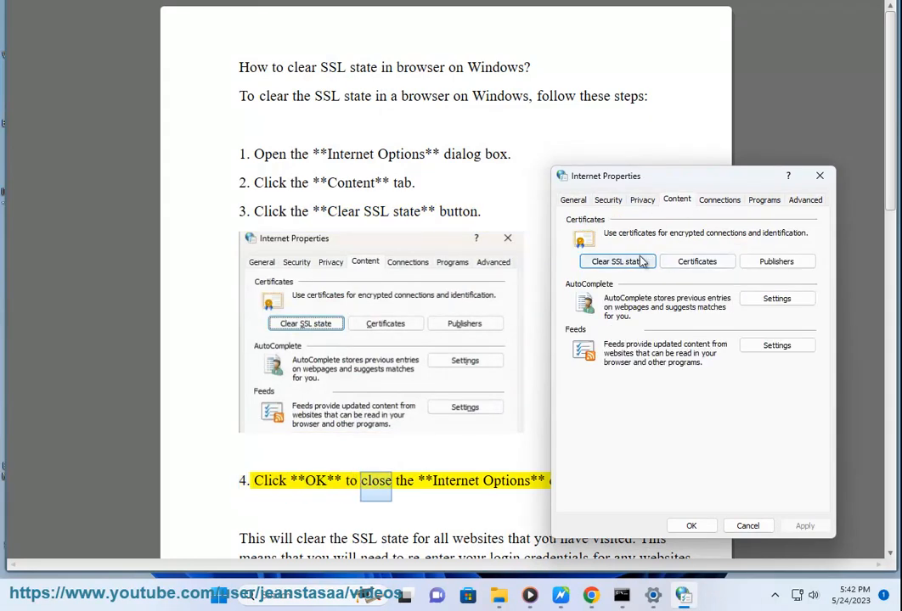
click(616, 260)
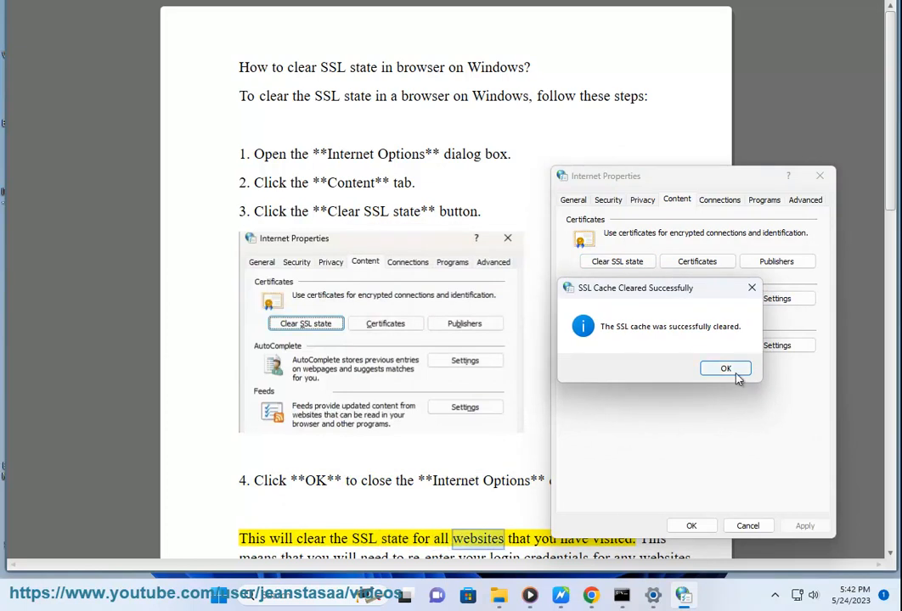
click(725, 369)
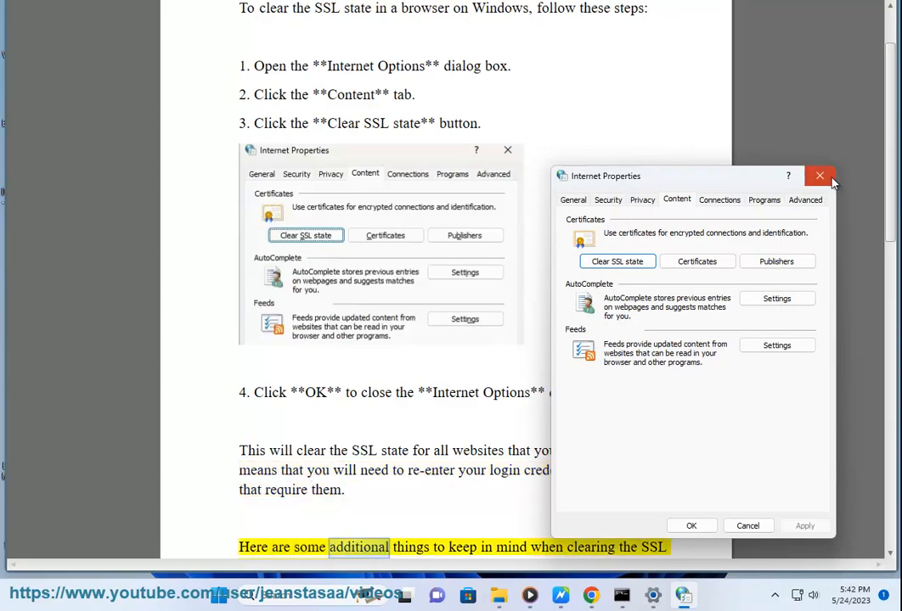
click(818, 176)
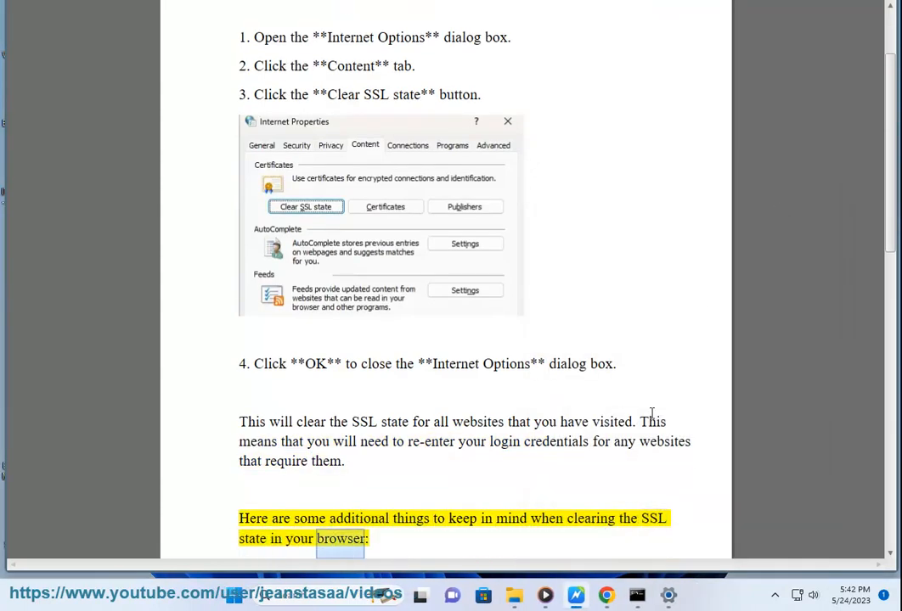
scroll(down, 3)
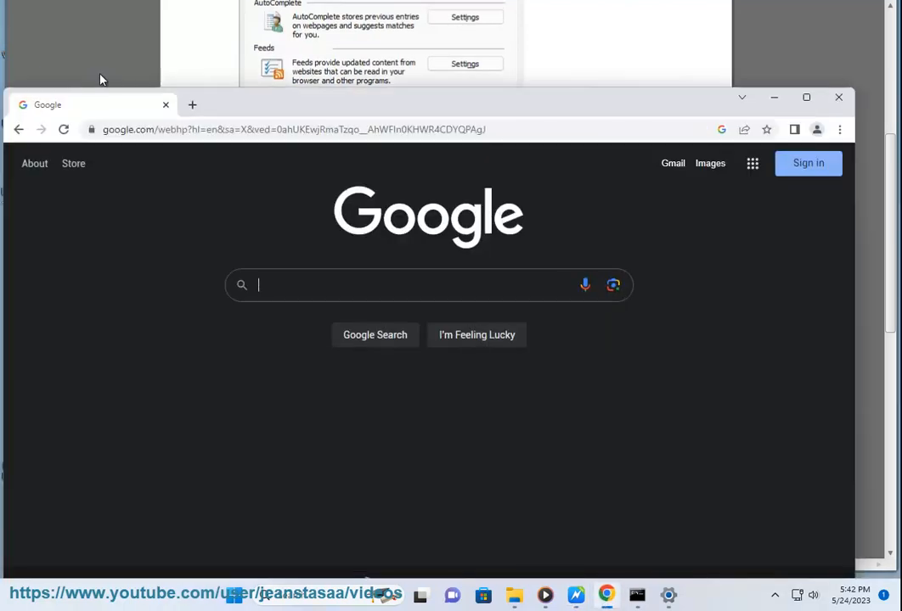
text(TEST)
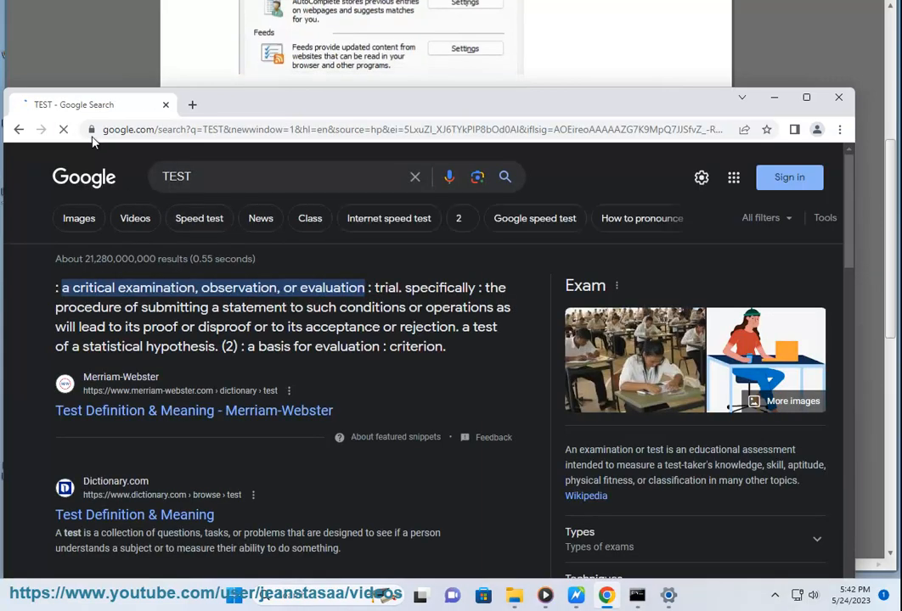
click(91, 129)
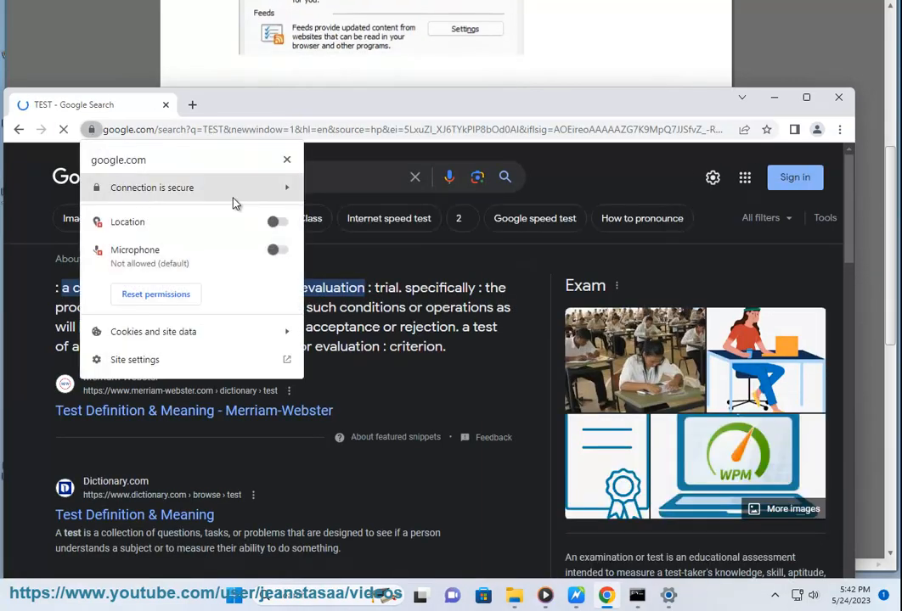
click(151, 187)
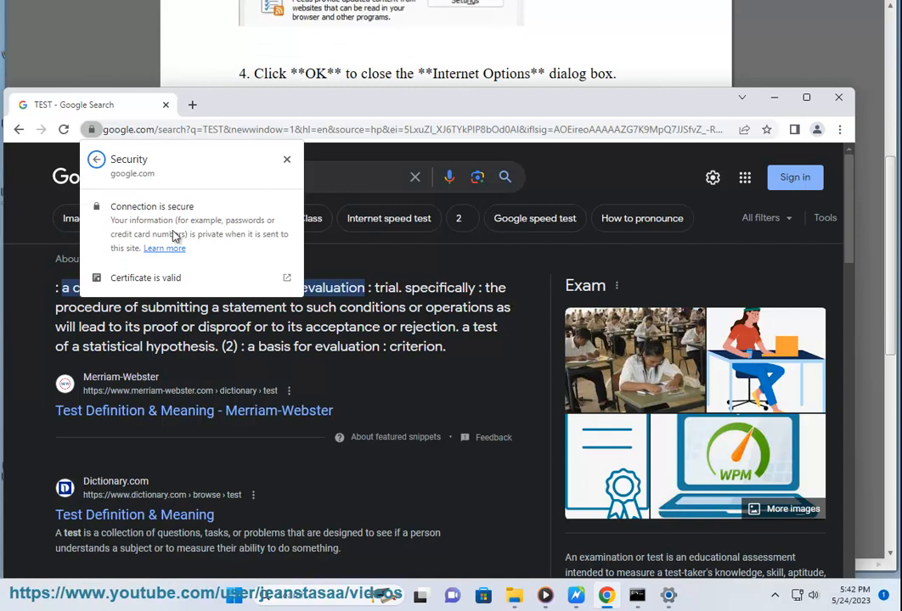
click(146, 278)
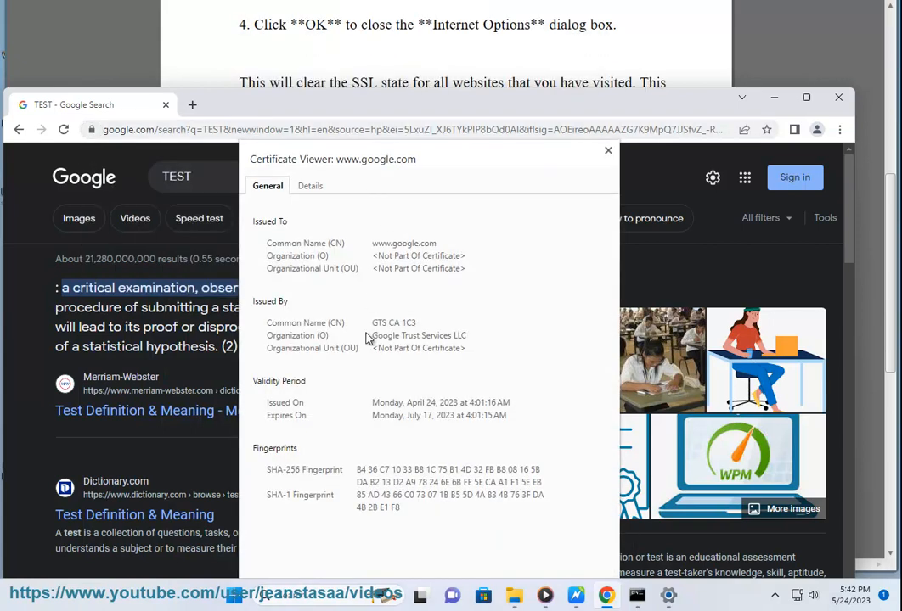
click(309, 185)
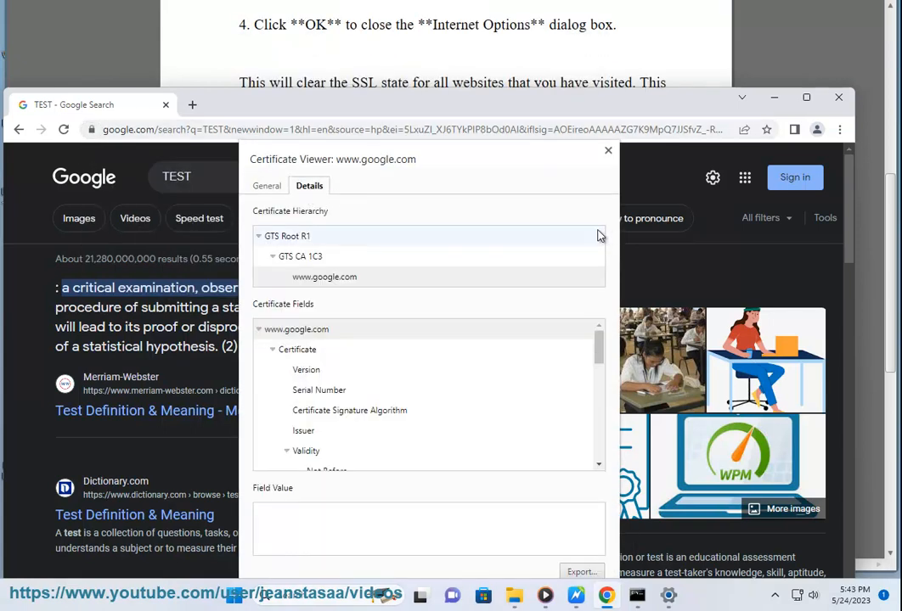
click(267, 185)
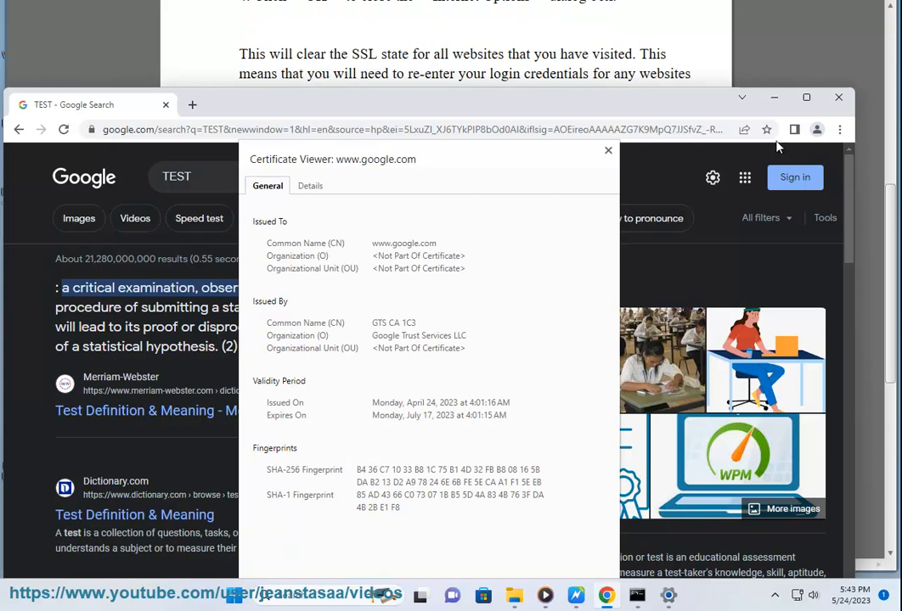